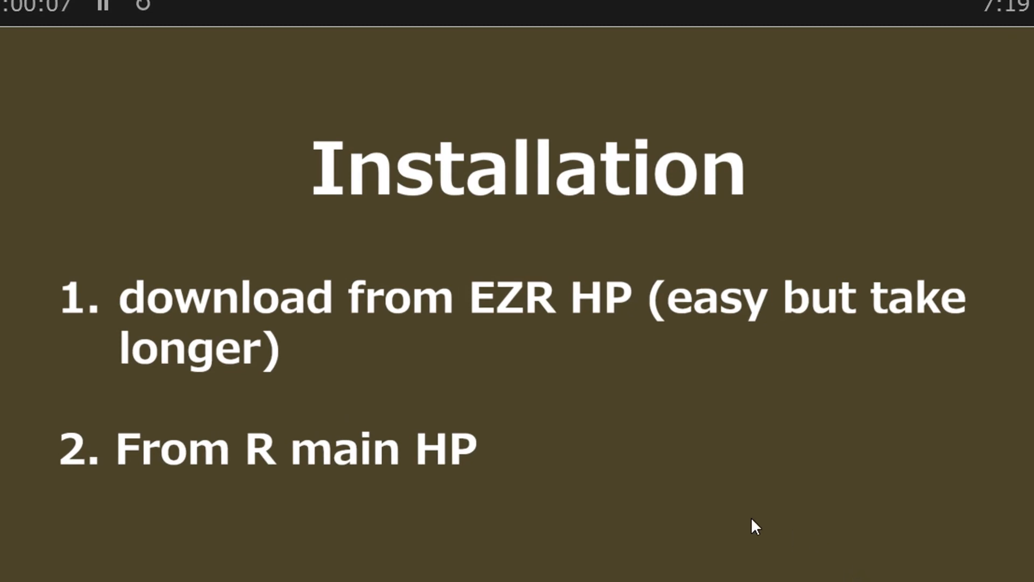
mouse_move(388, 394)
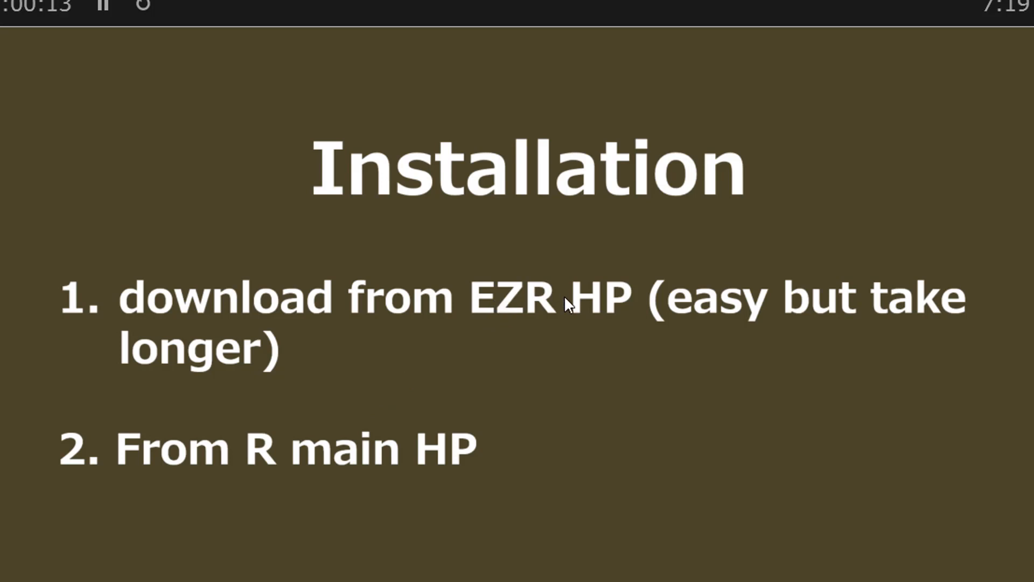
mouse_move(63, 474)
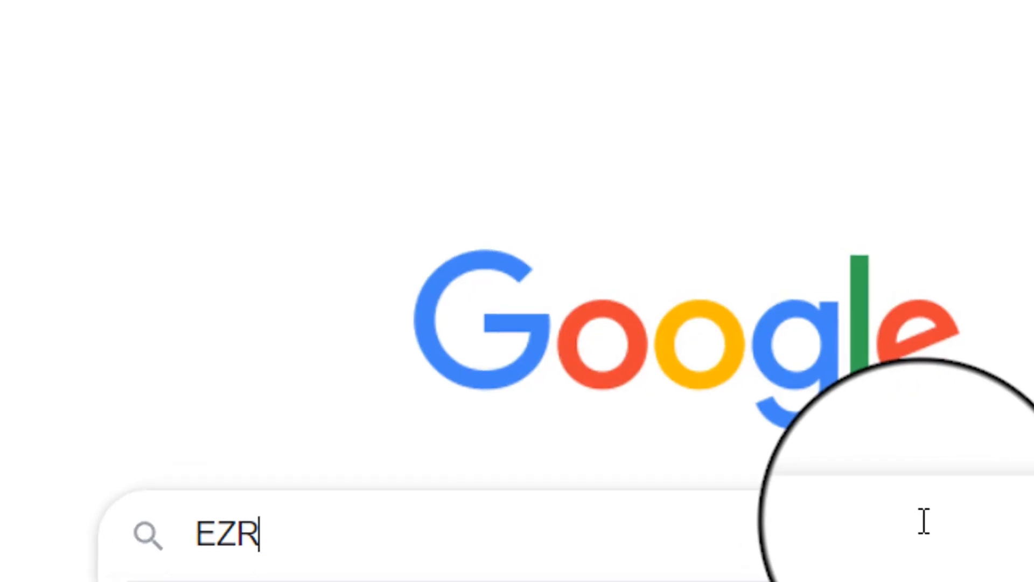
Search Google for EZR and follow the Jichi Medical University result to the EZR download links.
key("Return")
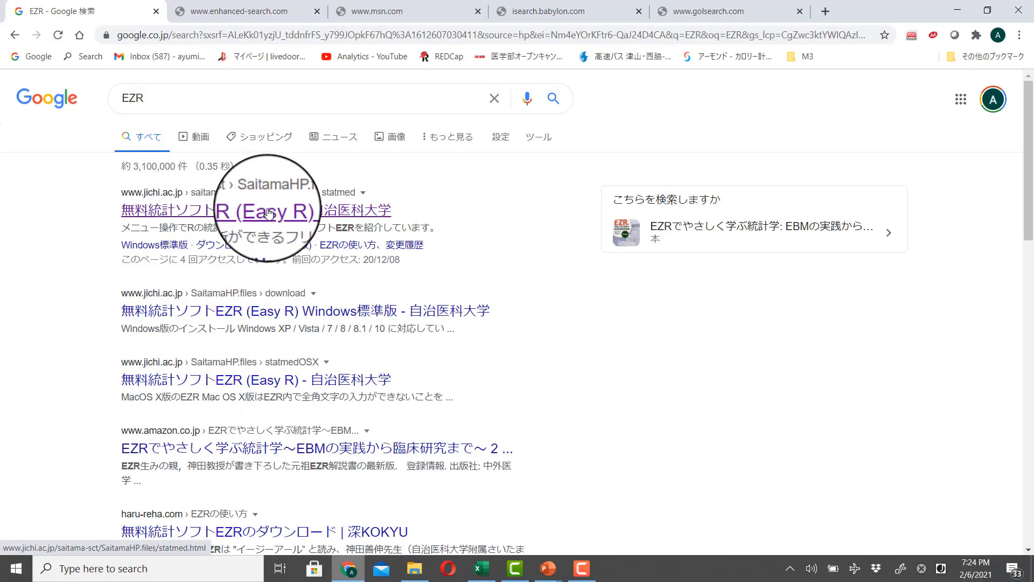
mouse_move(264, 217)
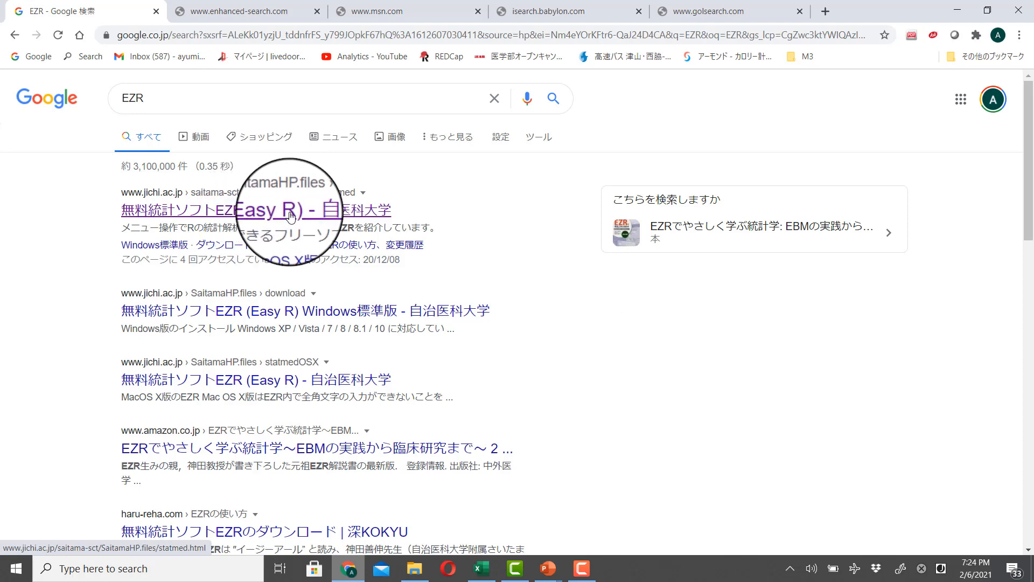
left_click(252, 210)
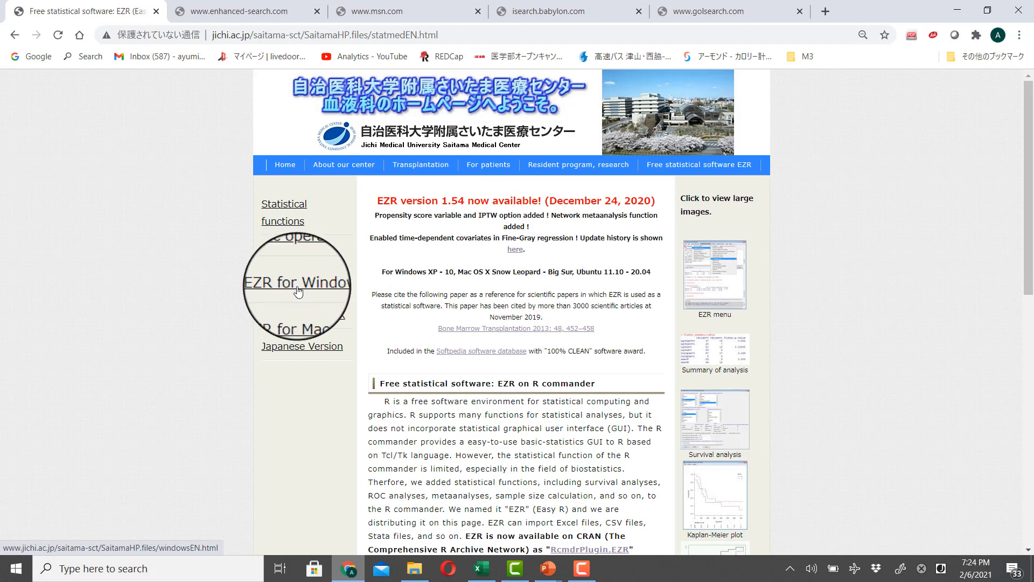
mouse_move(309, 292)
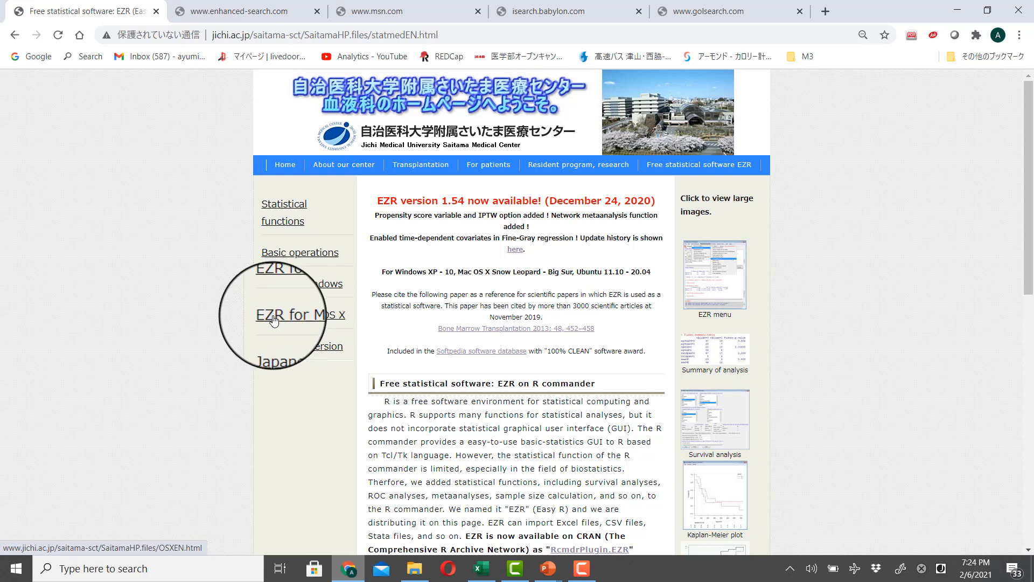
left_click(302, 269)
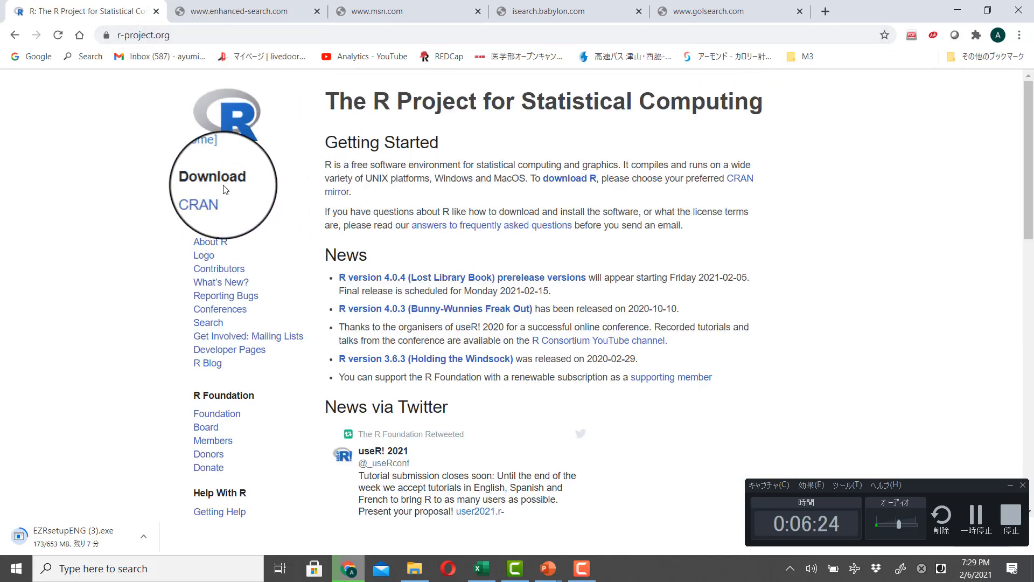
Pick the cloud.r-project.org CRAN mirror and go to Download R for Windows.
left_click(205, 198)
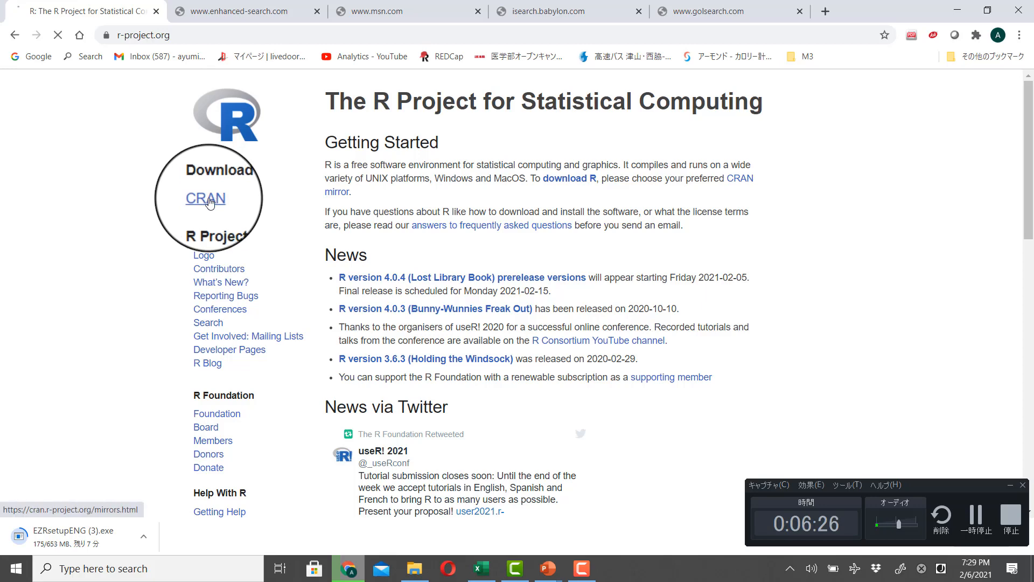
left_click(204, 198)
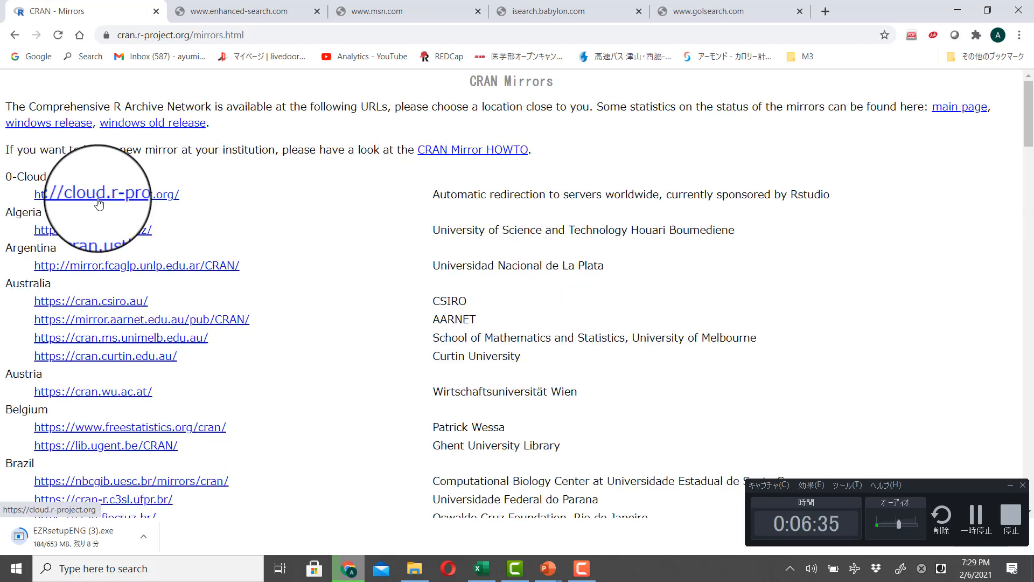
mouse_move(105, 196)
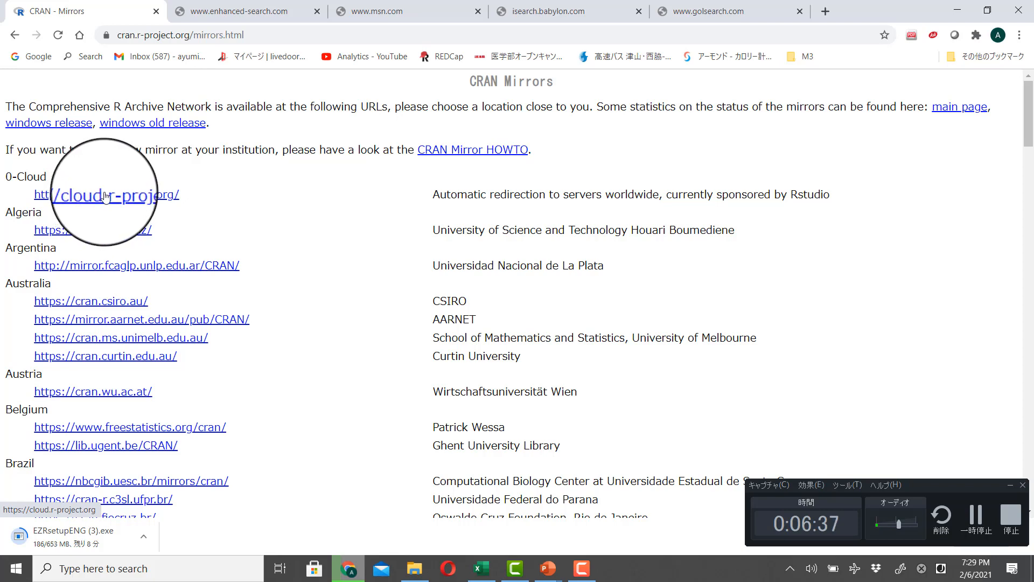
left_click(107, 195)
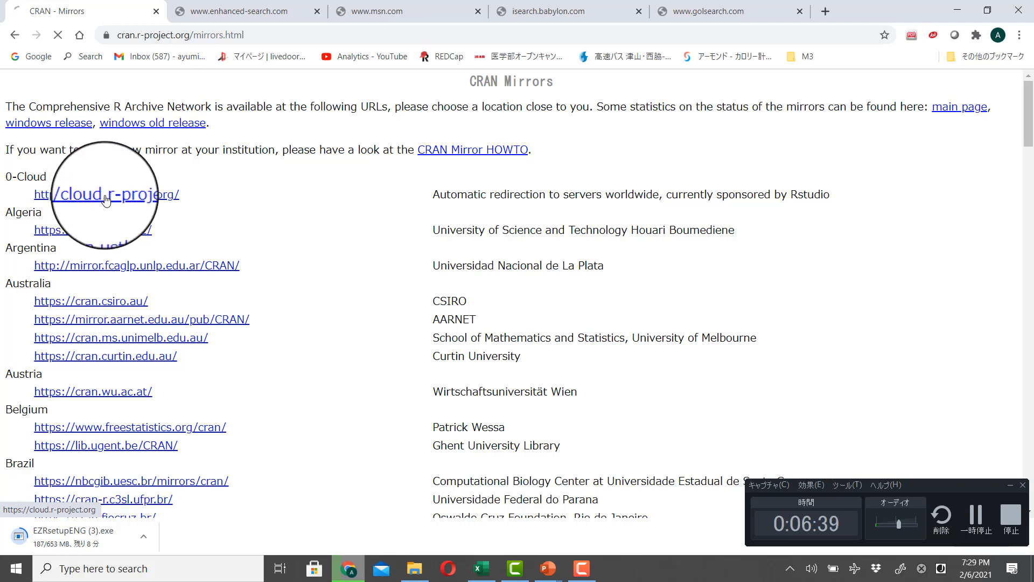
left_click(107, 194)
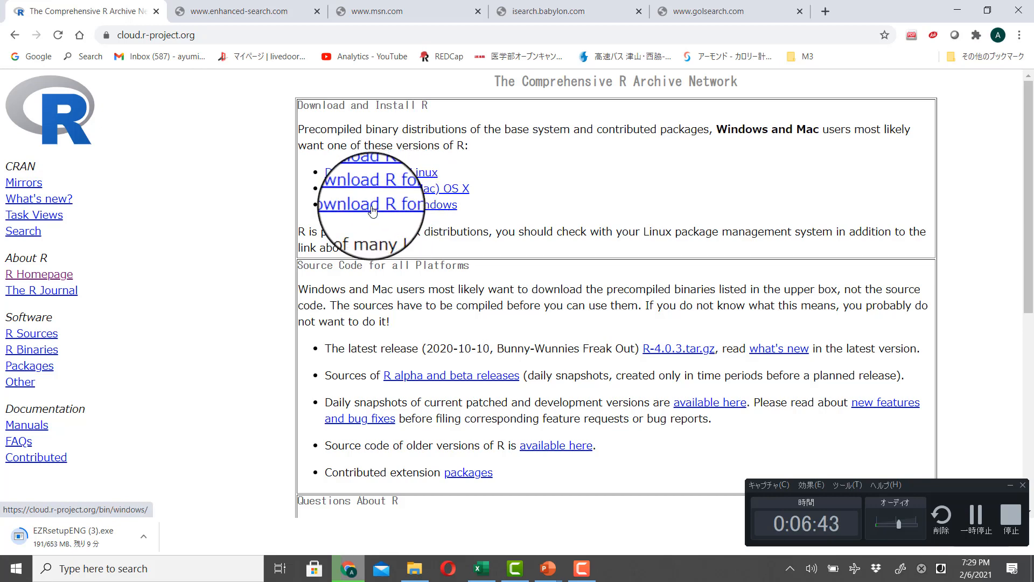
left_click(371, 203)
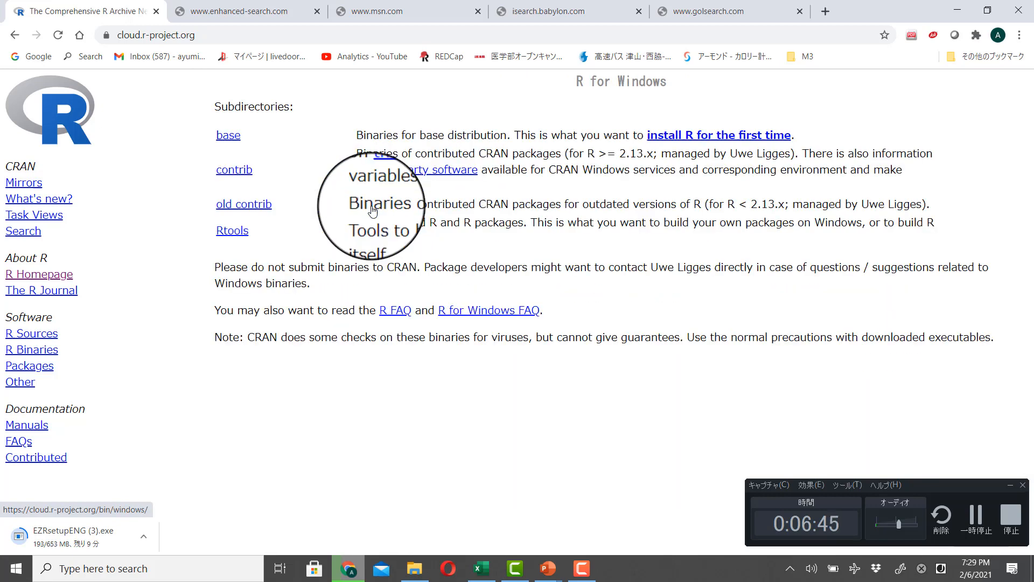
mouse_move(698, 149)
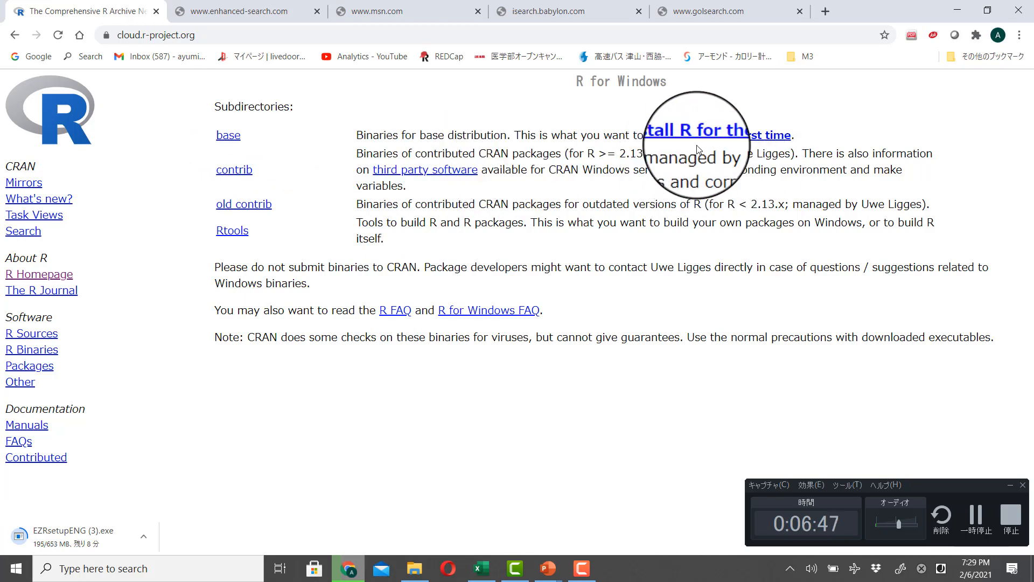
mouse_move(696, 121)
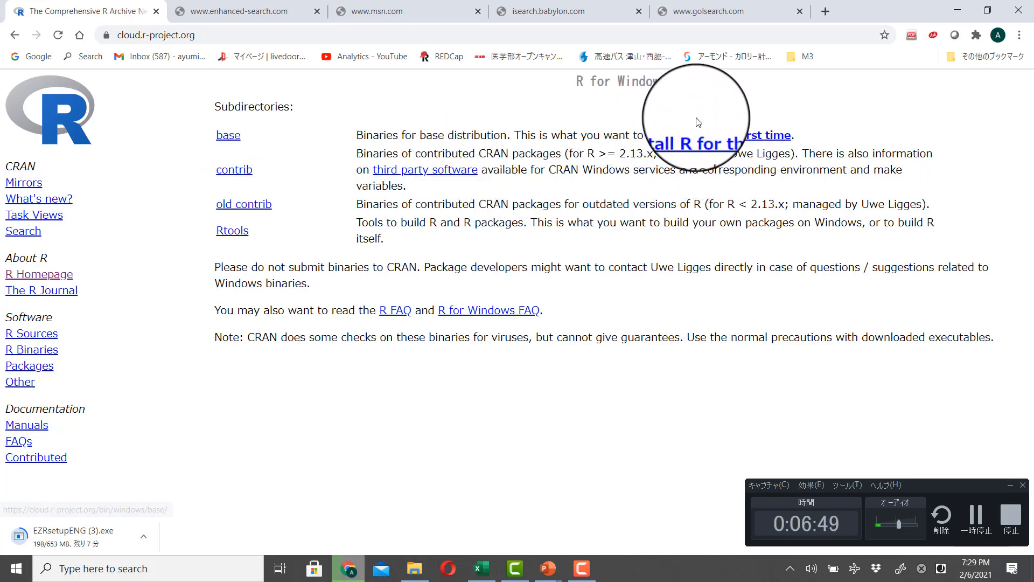
mouse_move(709, 139)
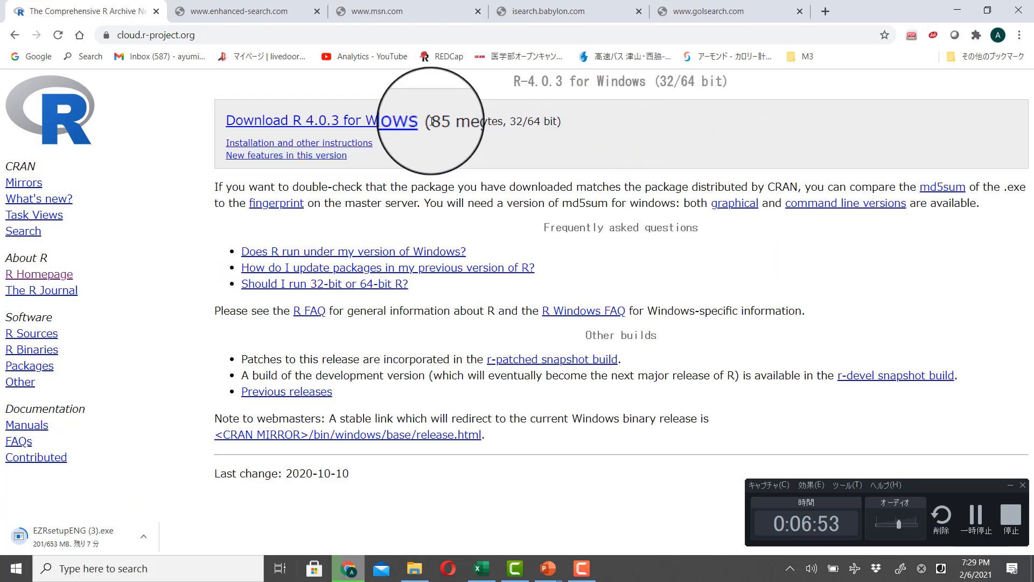
mouse_move(378, 125)
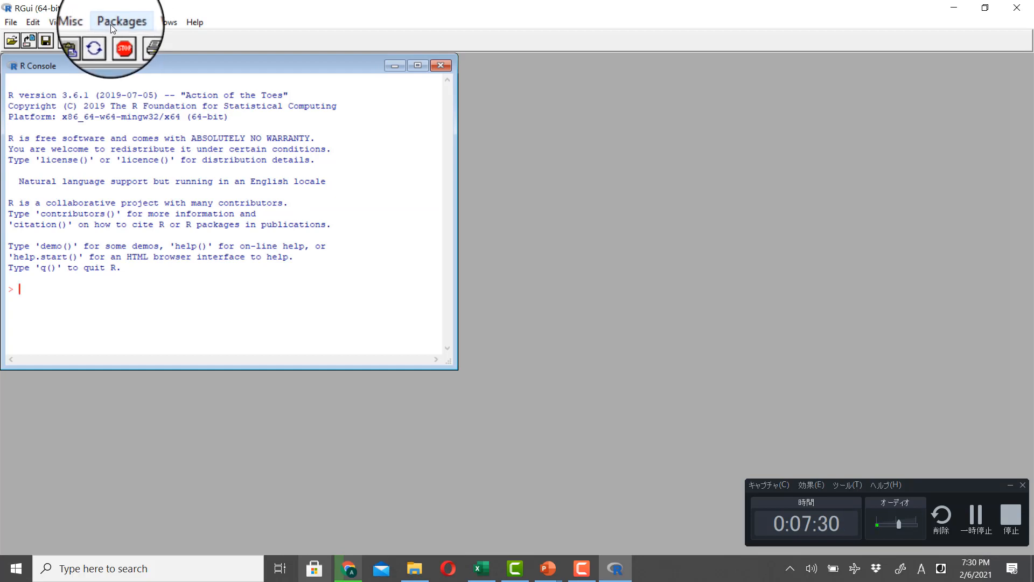
Install the RcmdrPlugin.EZR package from CRAN through the Packages menu.
left_click(118, 22)
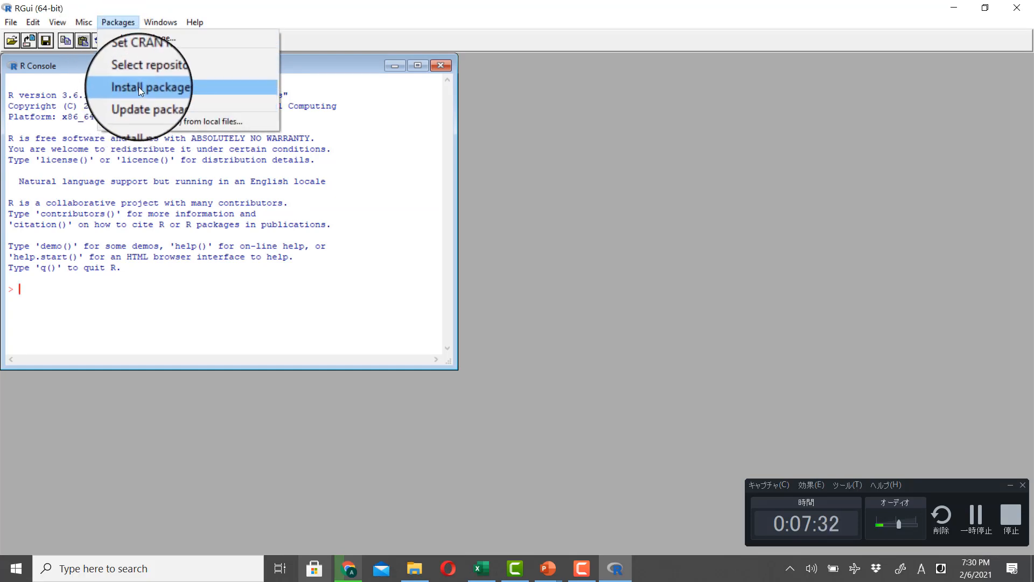
left_click(158, 87)
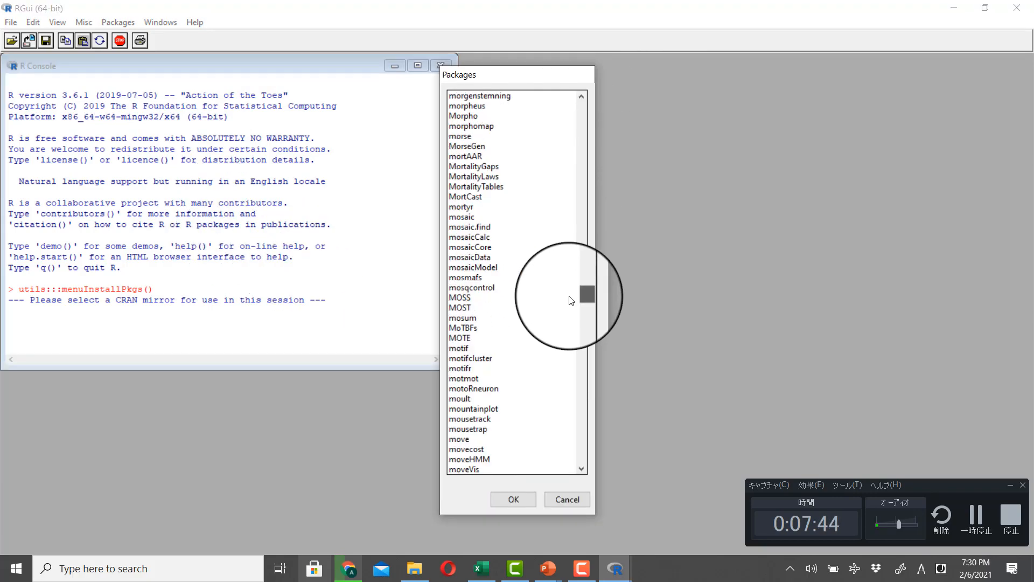
scroll("down", 3)
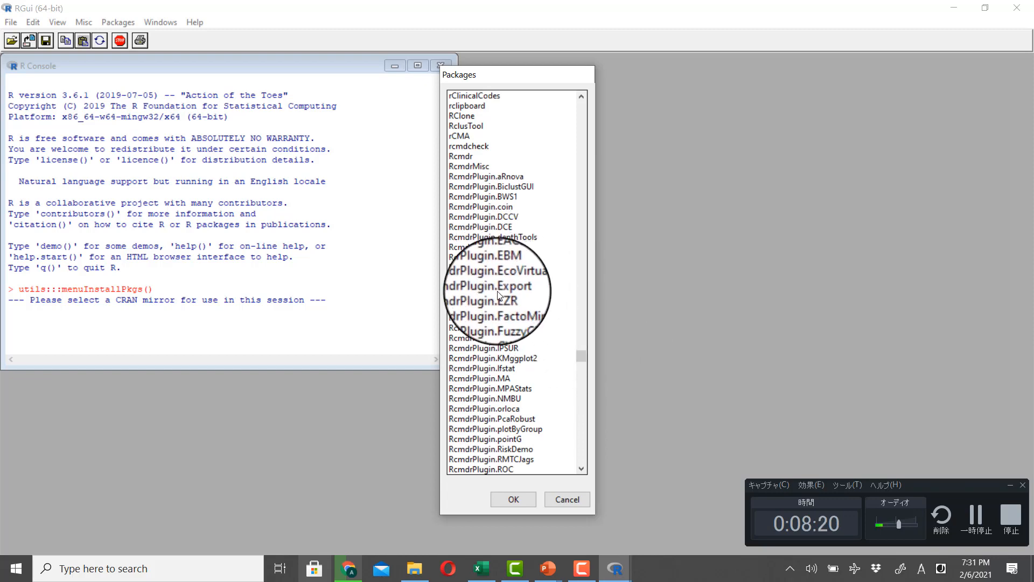
left_click(487, 297)
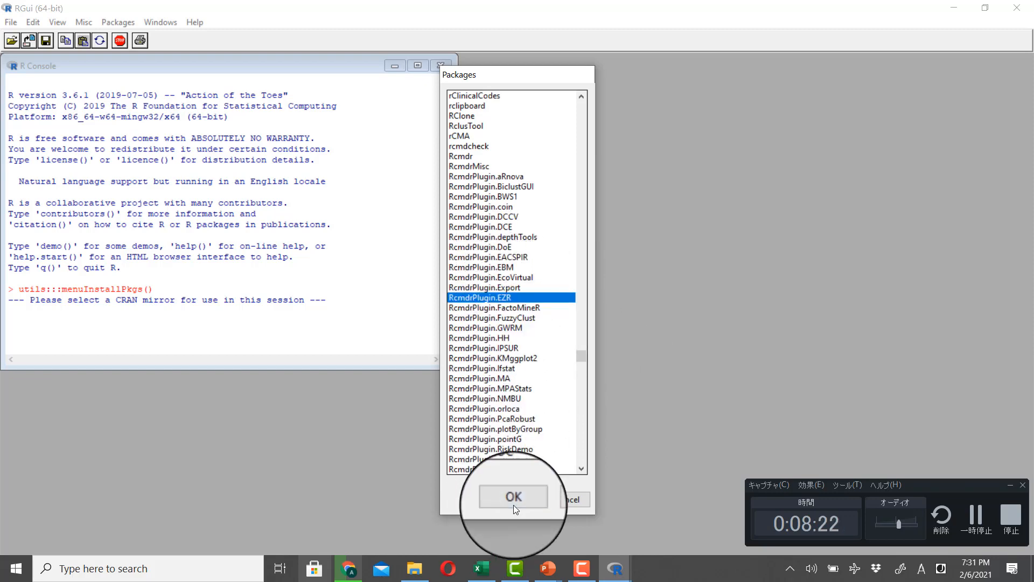
left_click(513, 496)
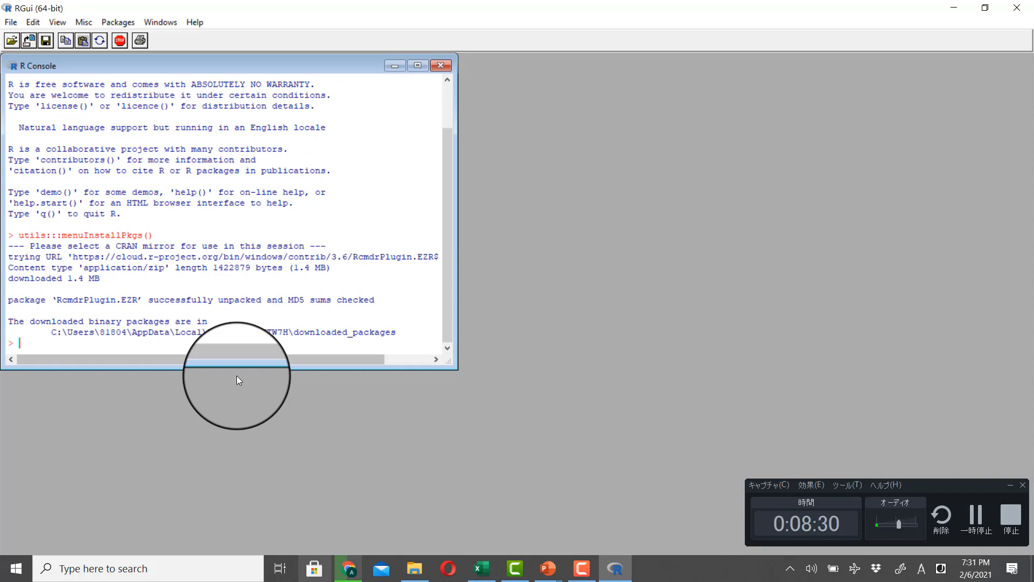
Run library(rcmdr) in the console, getting the error that no package called rcmdr exists.
type("library")
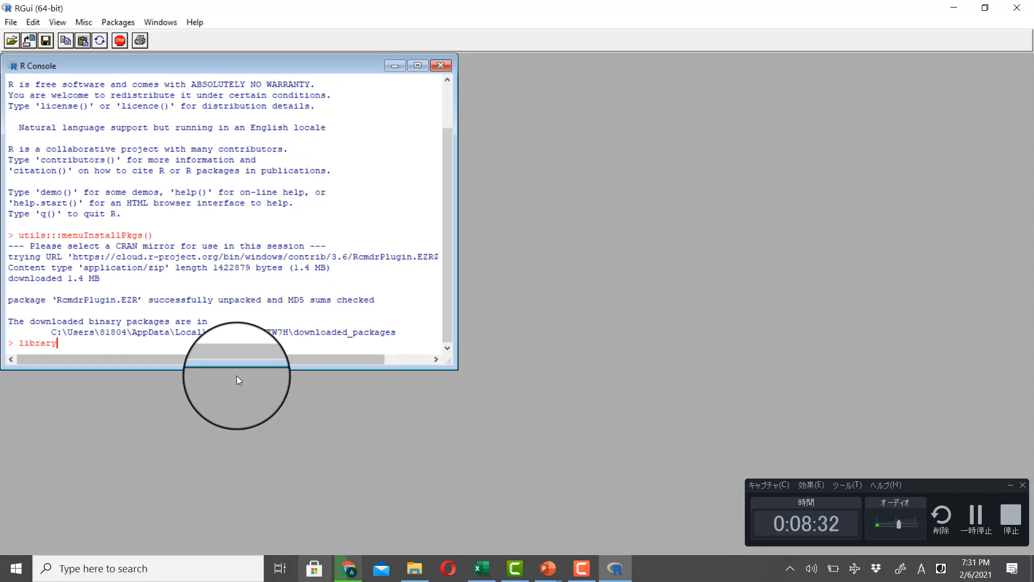
type("(rcmd")
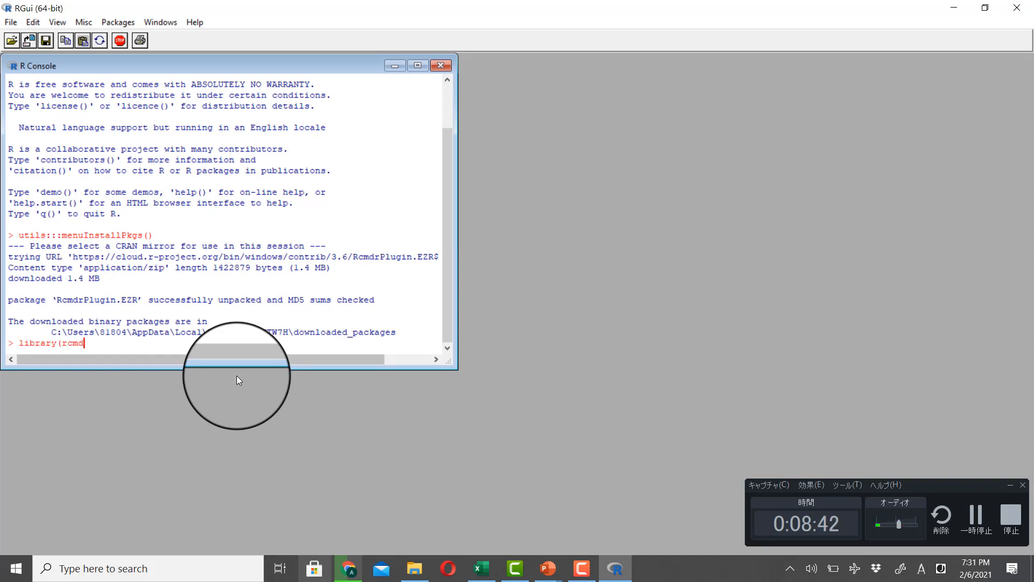
key("Return")
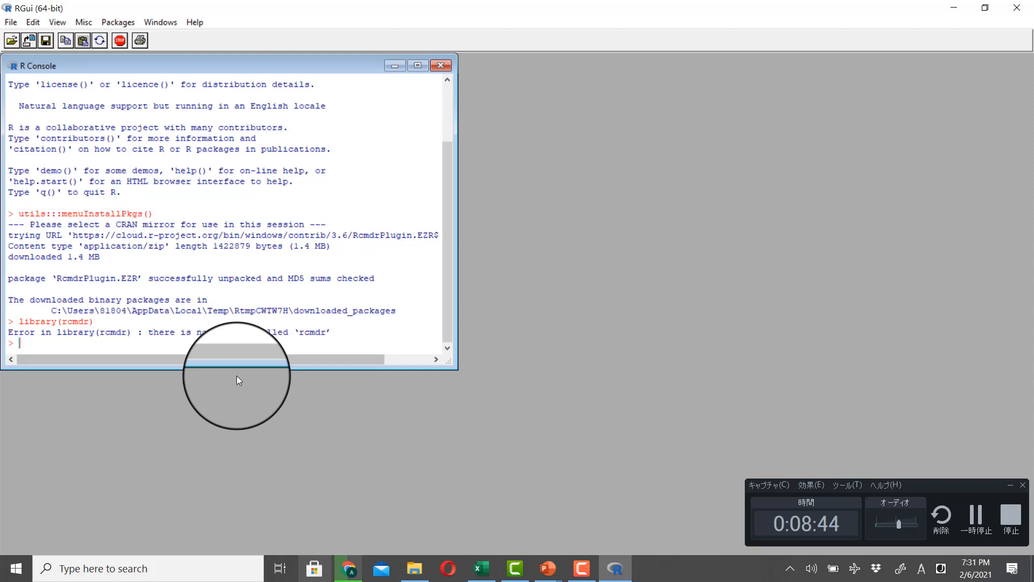
type("library(rcmdr)")
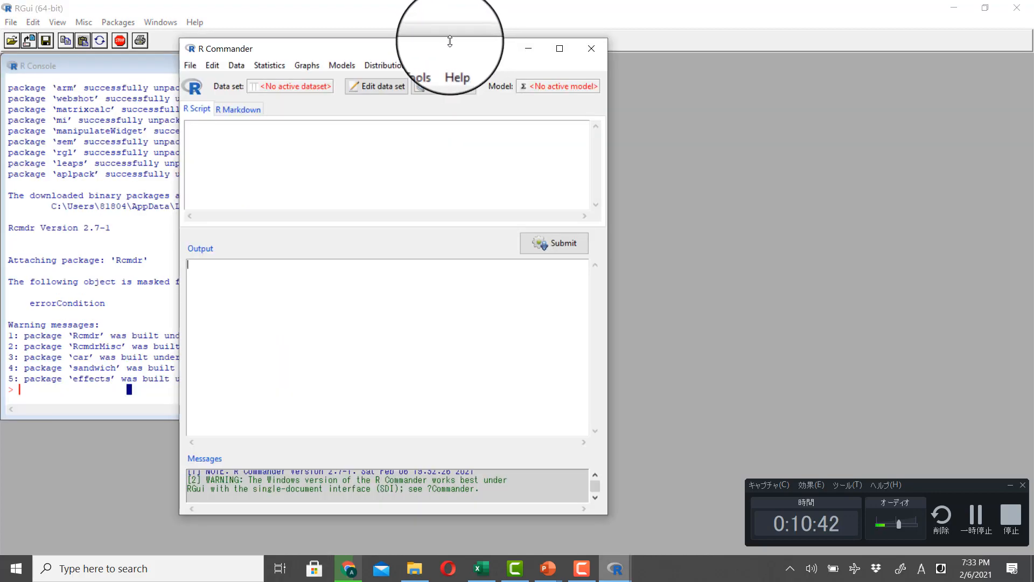
Load the RcmdrPlugin.EZR plug-in via Tools and restart R Commander with the EZR menus.
left_click(428, 65)
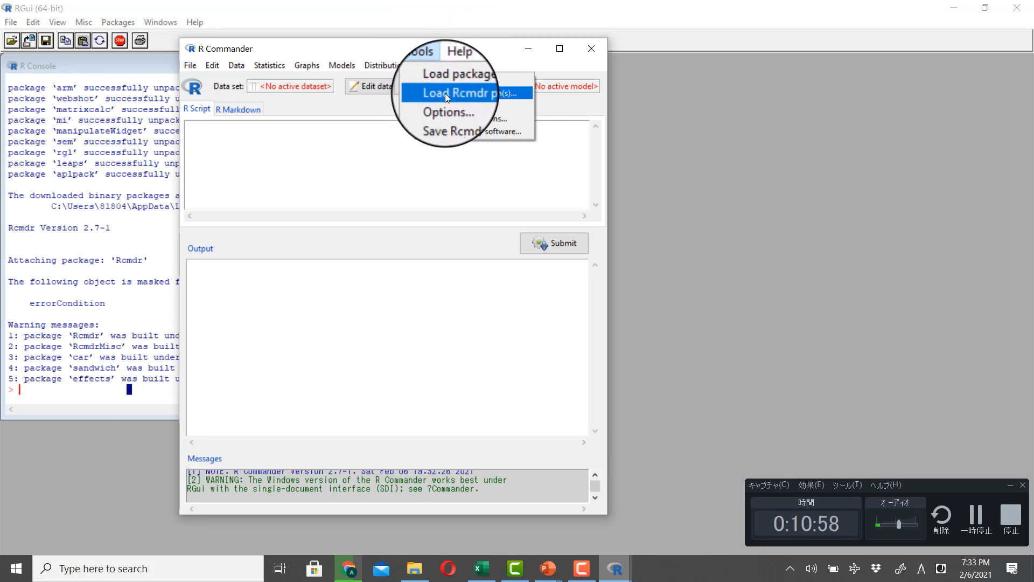
left_click(454, 93)
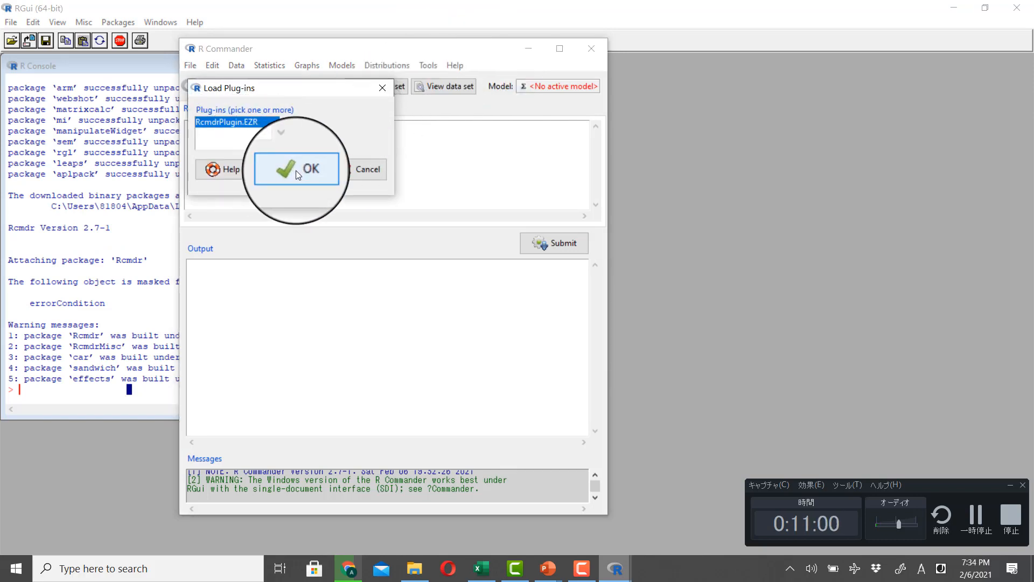
left_click(296, 169)
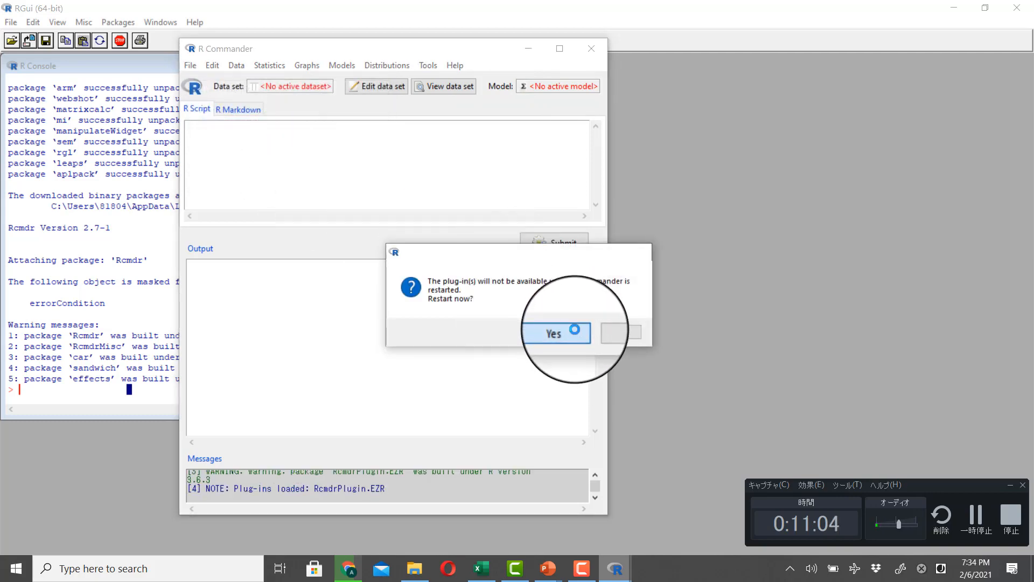
left_click(554, 333)
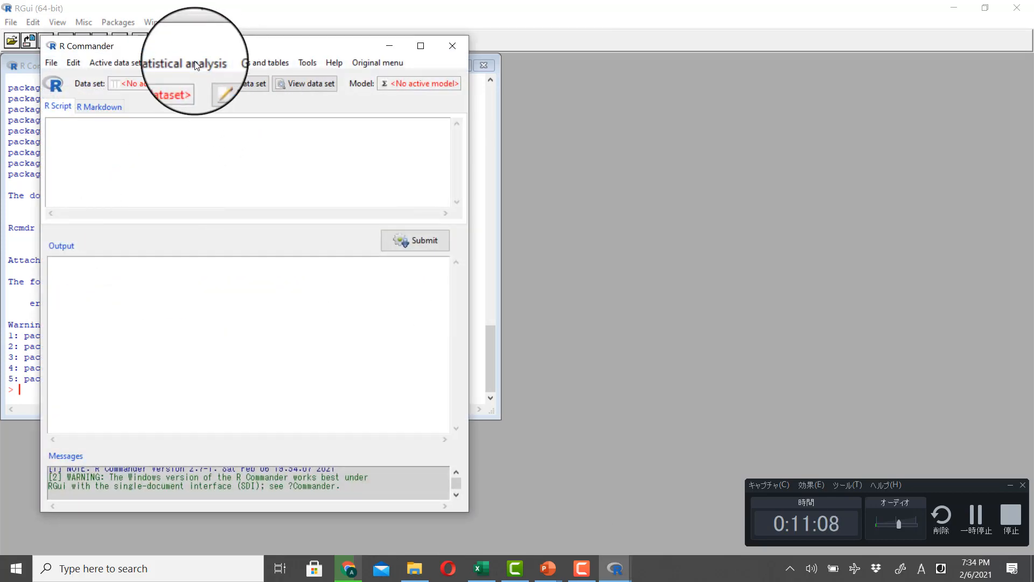
left_click(184, 62)
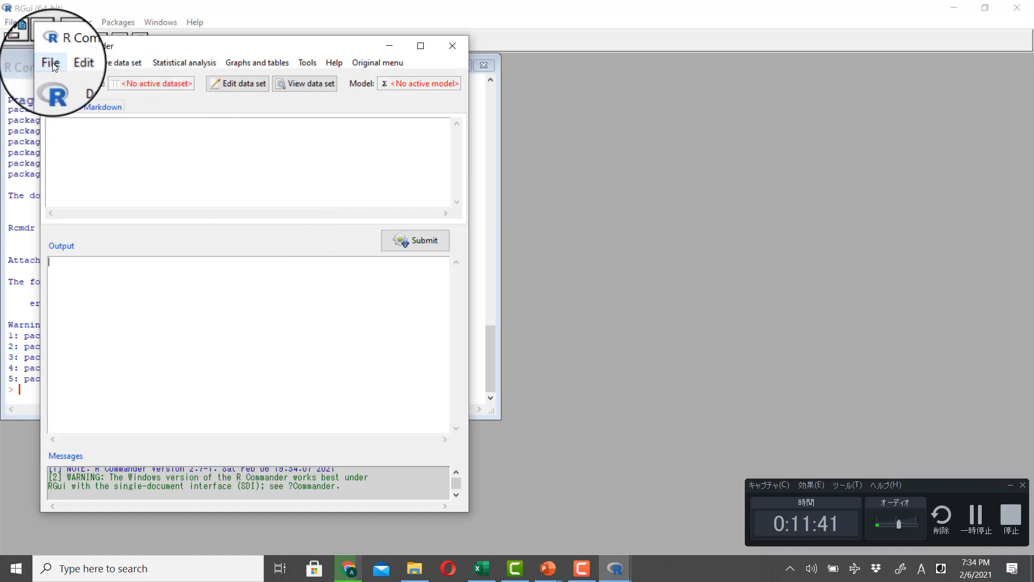
Start a Read Text Data import with the default settings and dataset name Dataset.
left_click(51, 63)
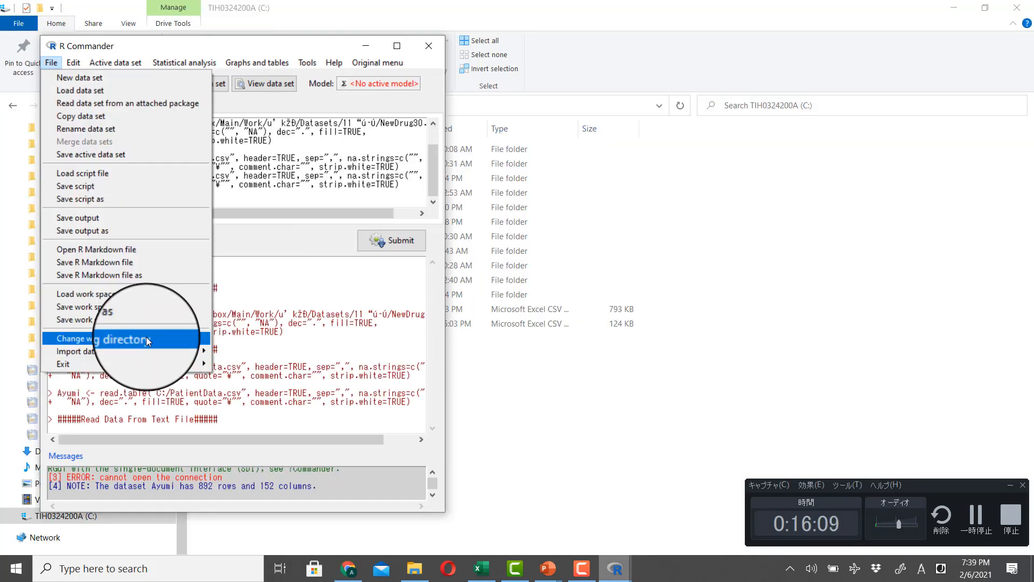
mouse_move(77, 351)
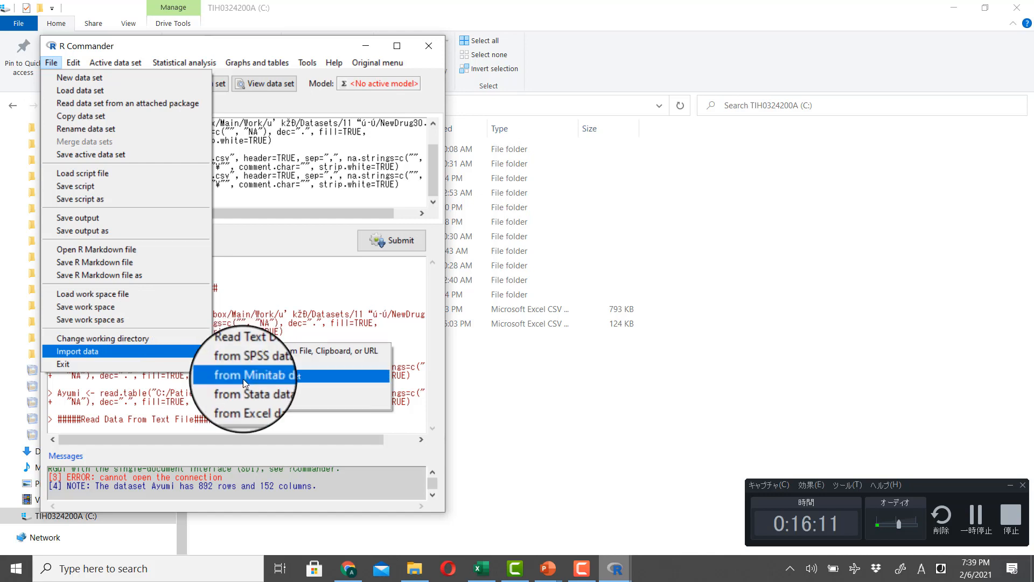
mouse_move(247, 363)
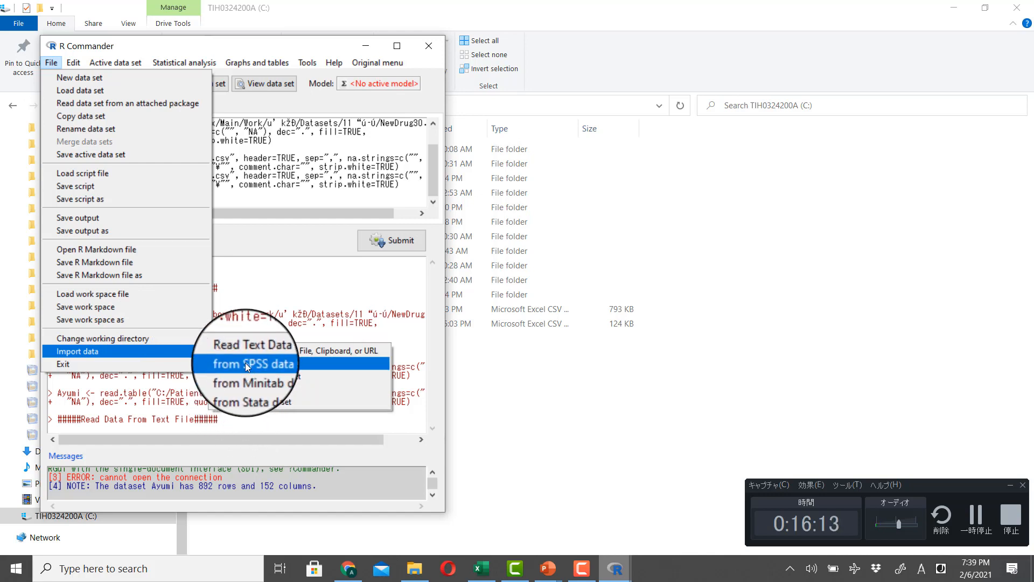
mouse_move(255, 350)
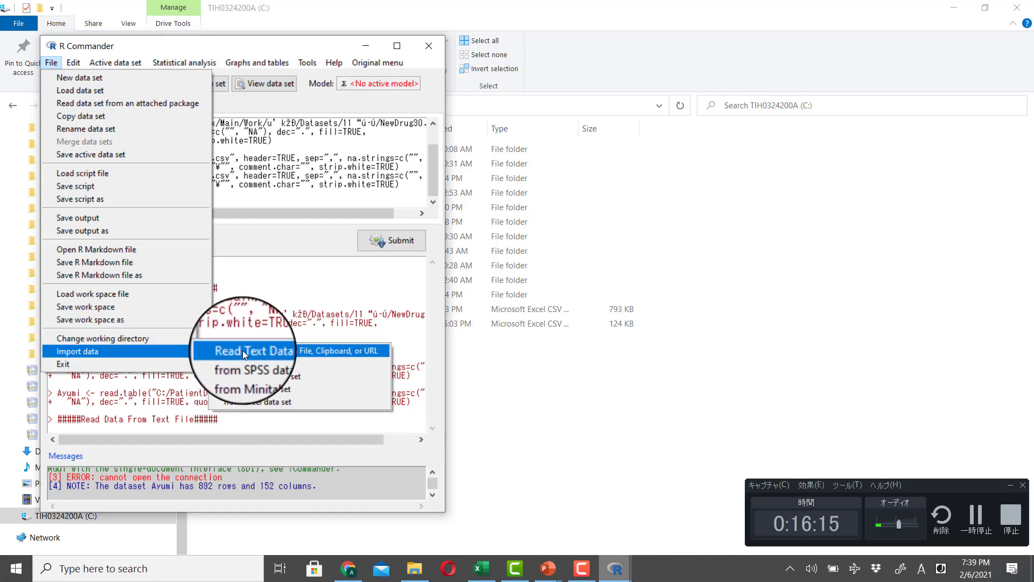
left_click(252, 350)
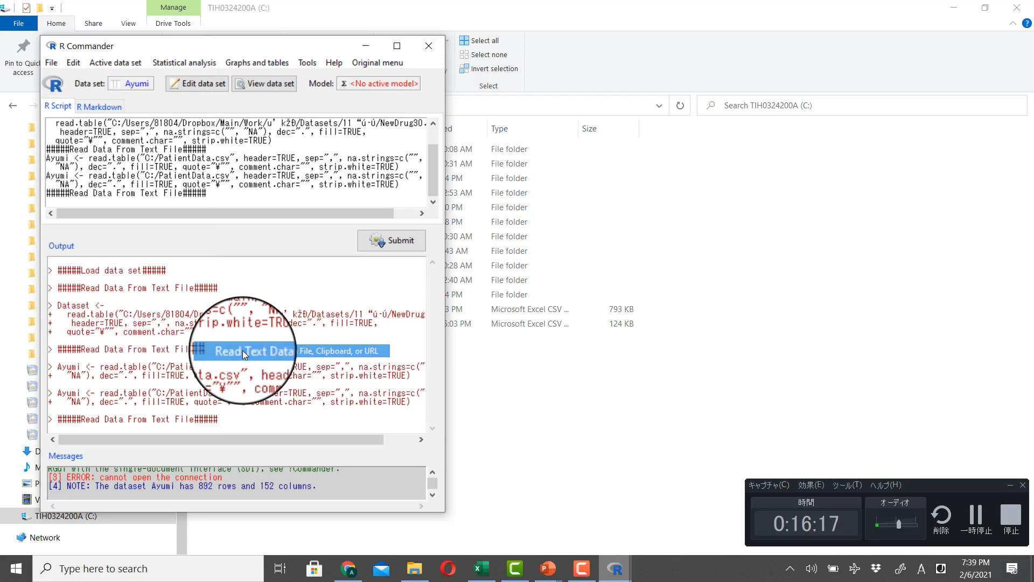
left_click(247, 350)
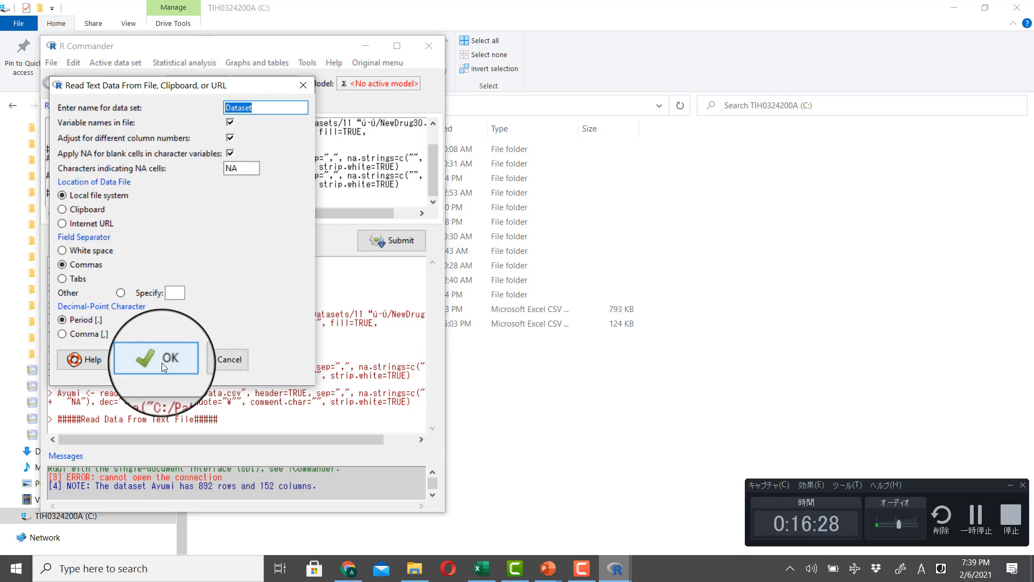
left_click(161, 358)
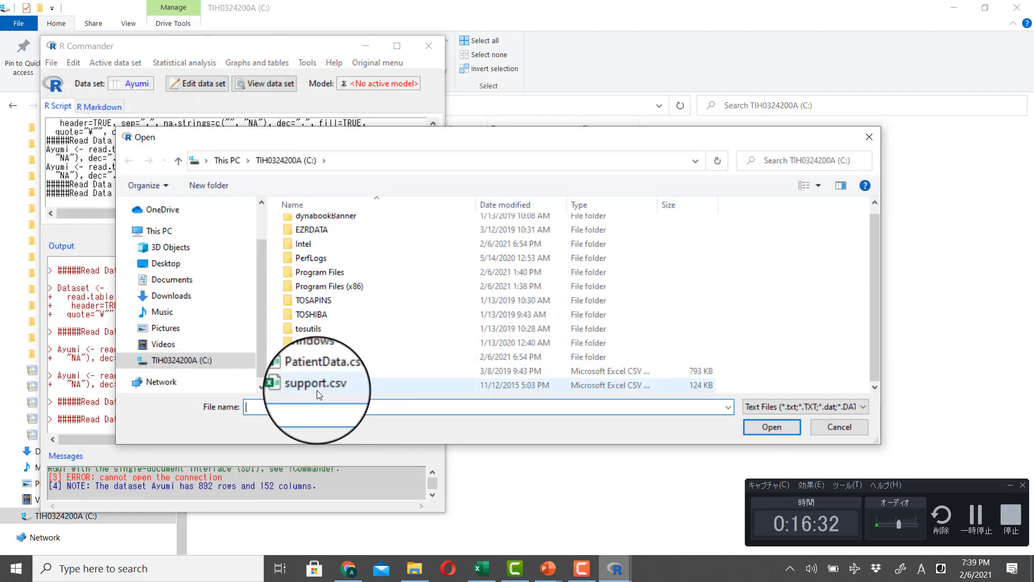
Import support.csv (894 rows, 34 columns) and show it in the data viewer.
left_click(318, 386)
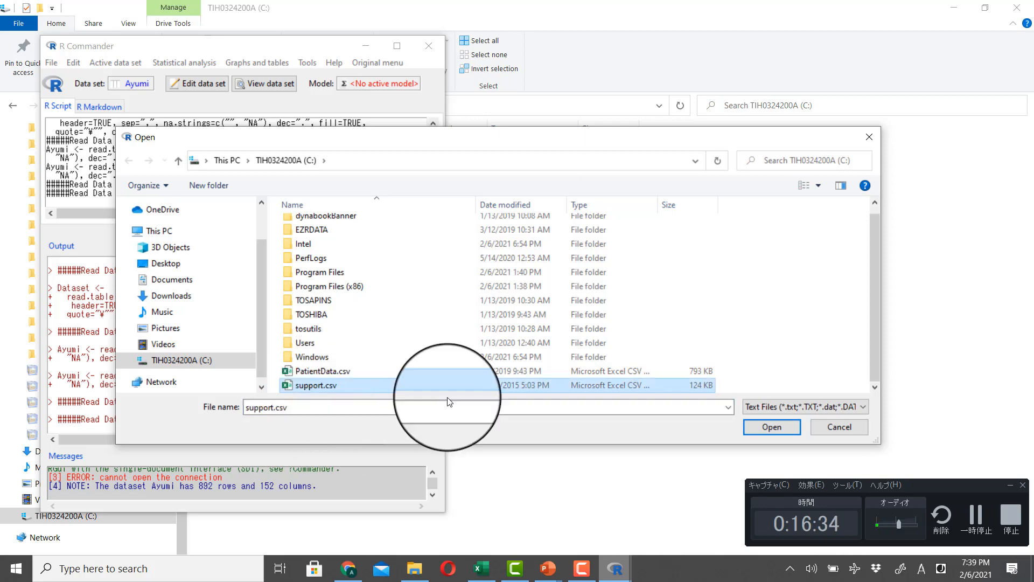
left_click(770, 426)
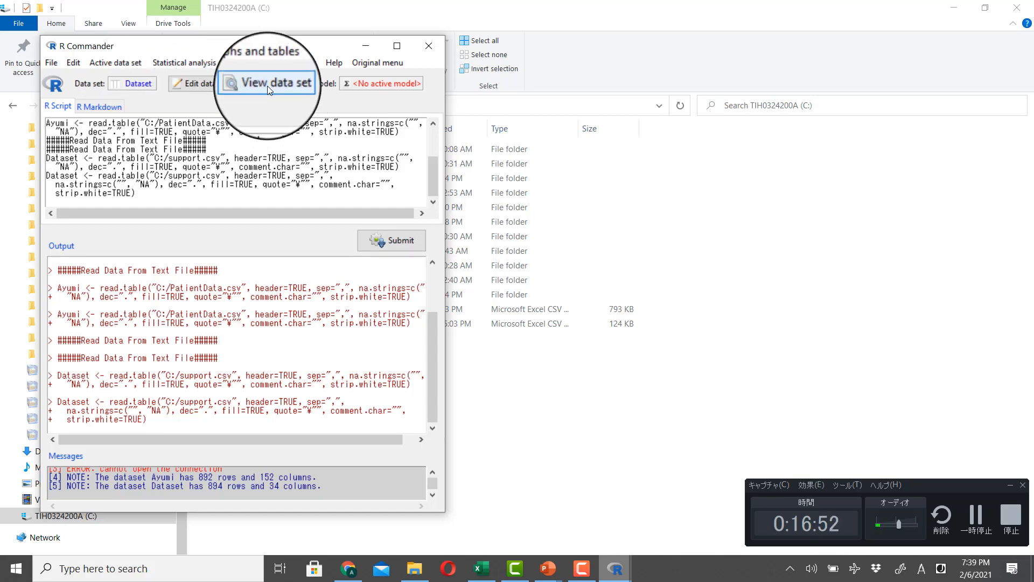
left_click(267, 83)
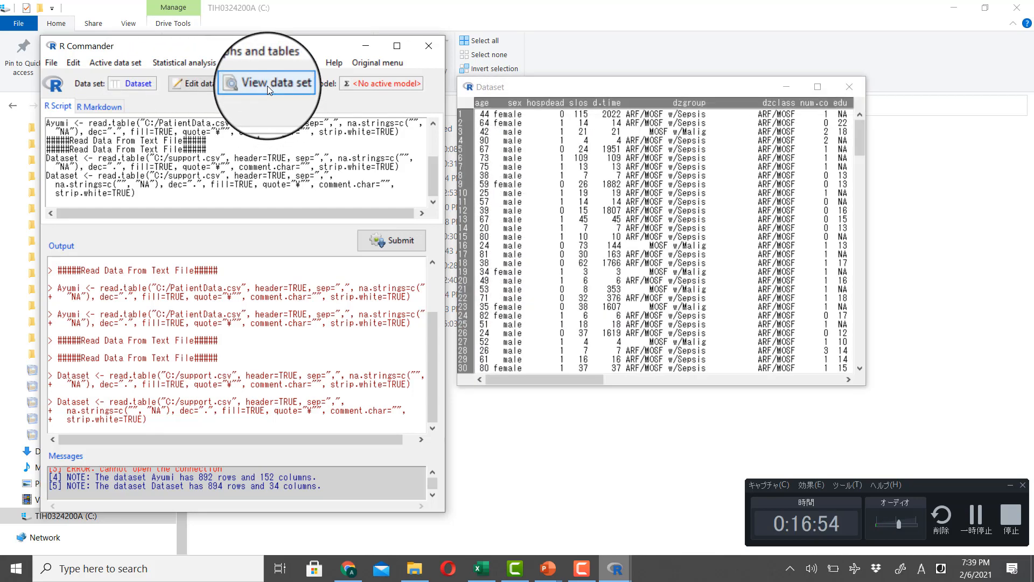
mouse_move(754, 180)
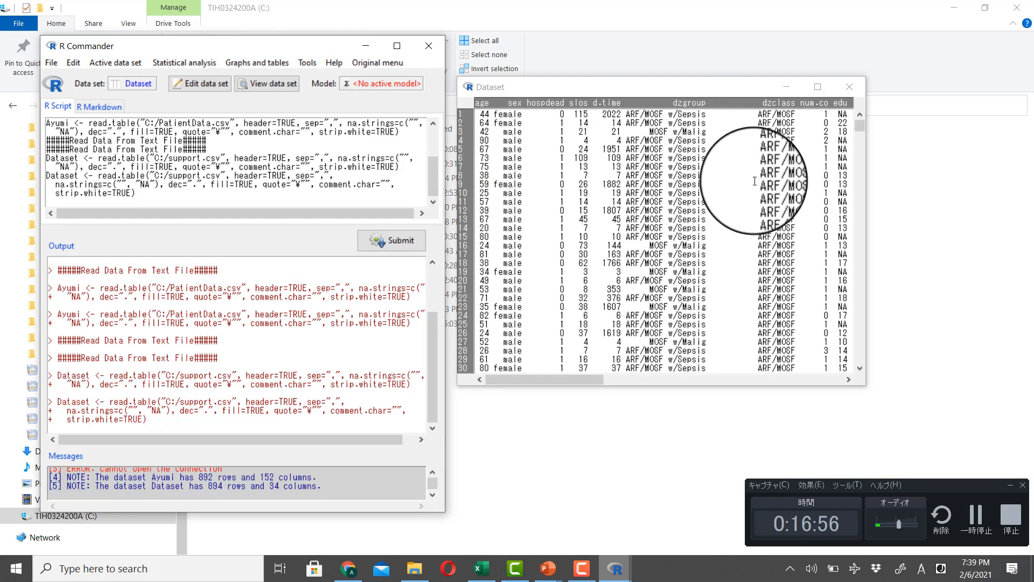
mouse_move(947, 208)
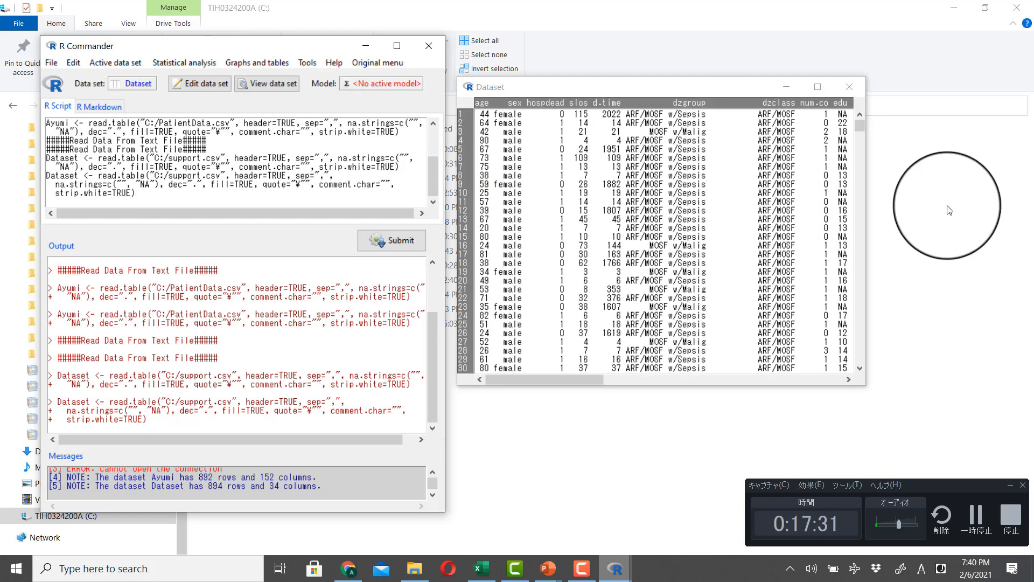